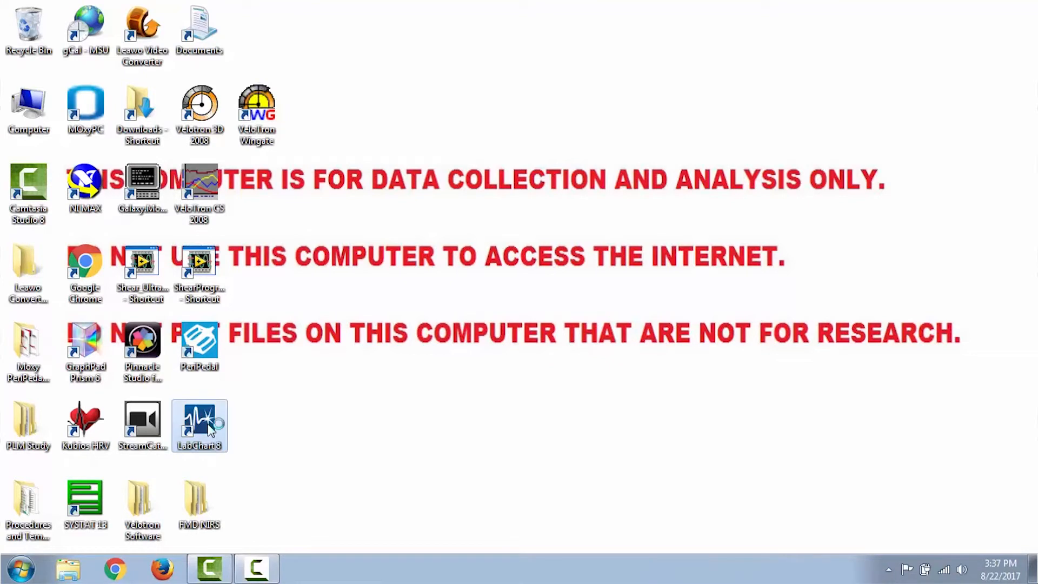
Launch LabChart 8 from the desktop shortcut and let it detect the PowerLab 16/35
double_click(199, 426)
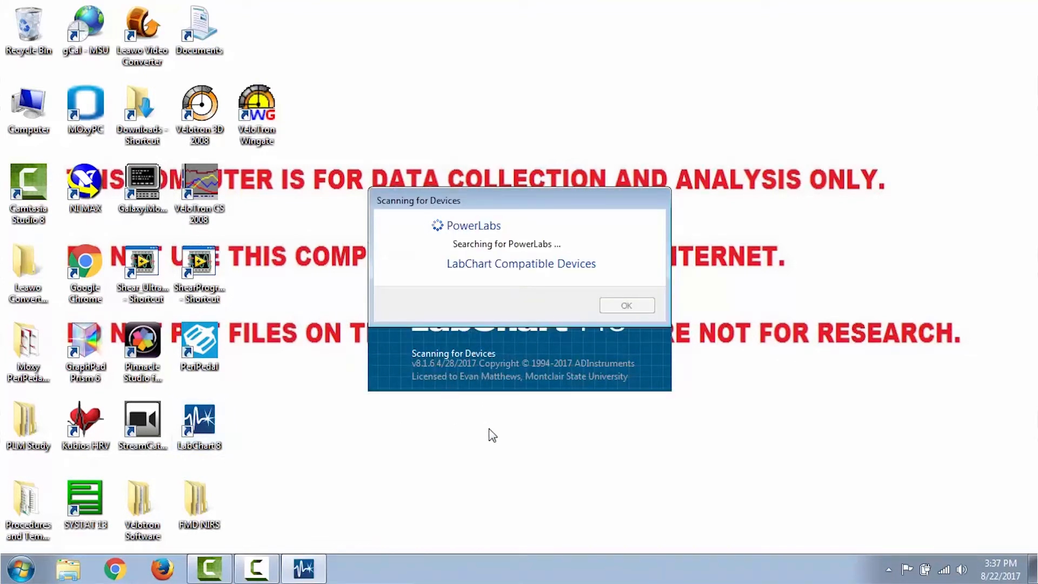
mouse_move(516, 334)
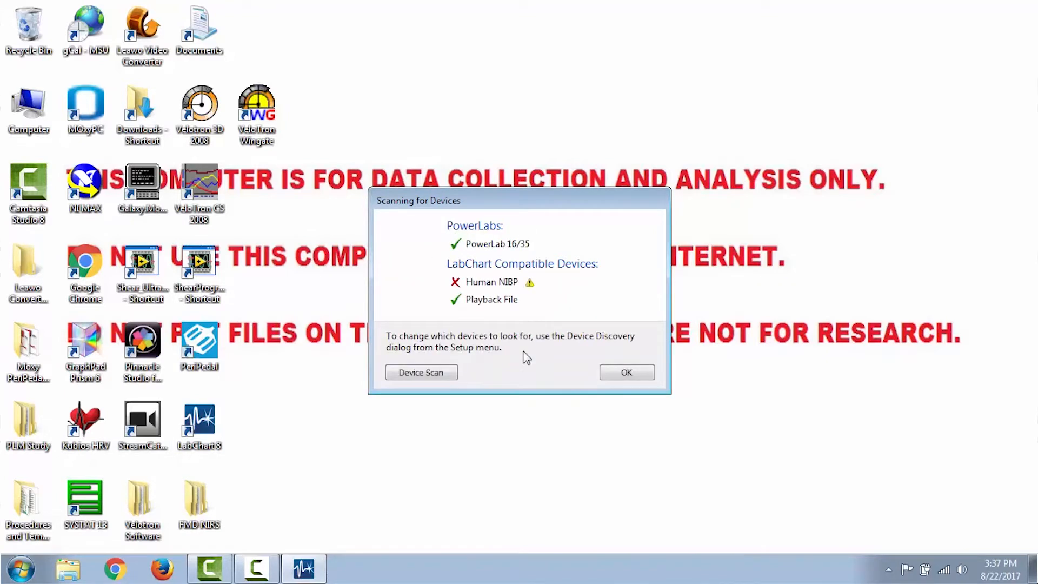
mouse_move(501, 254)
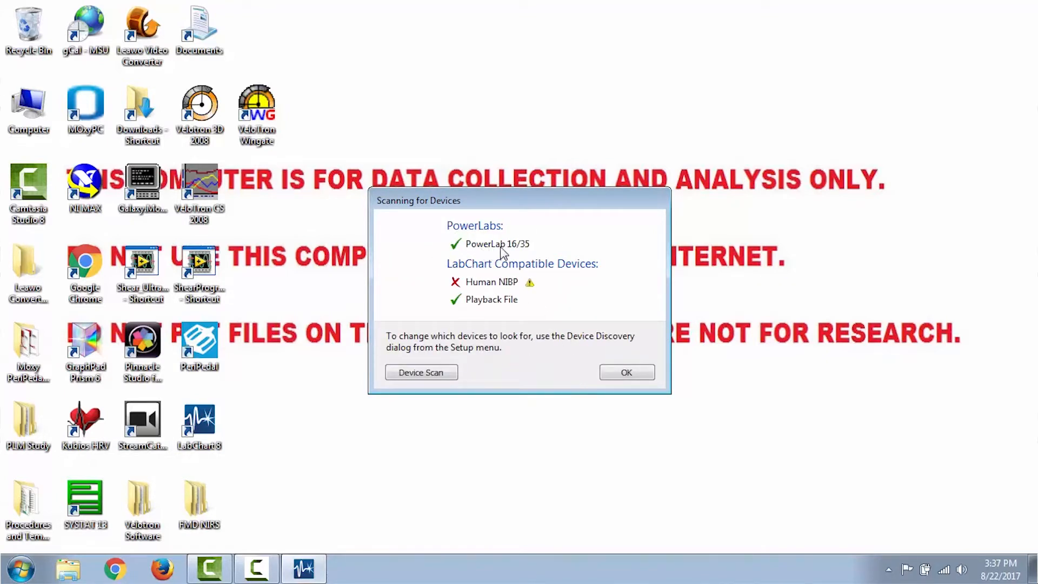
mouse_move(460, 255)
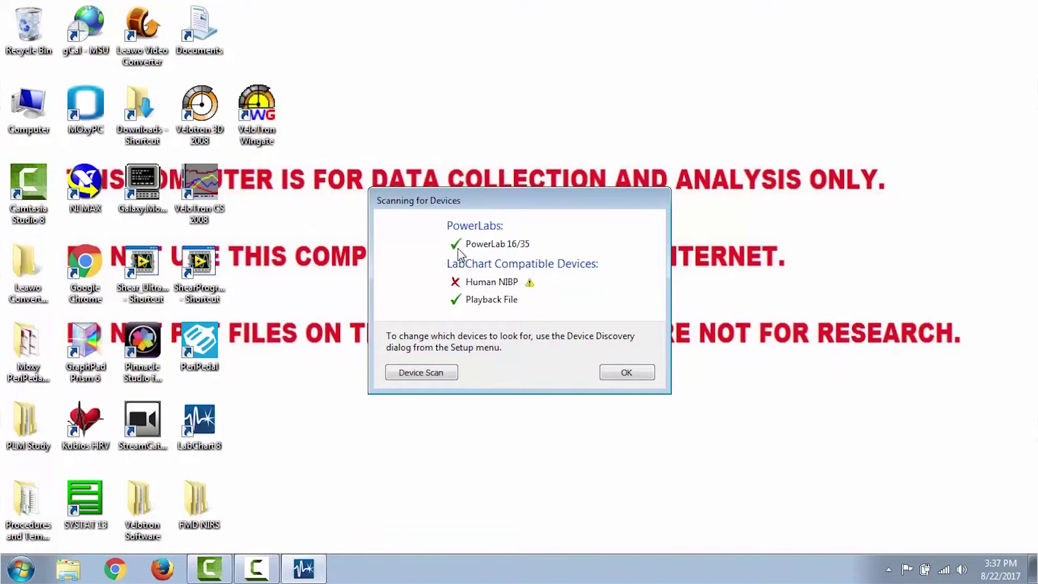
mouse_move(456, 259)
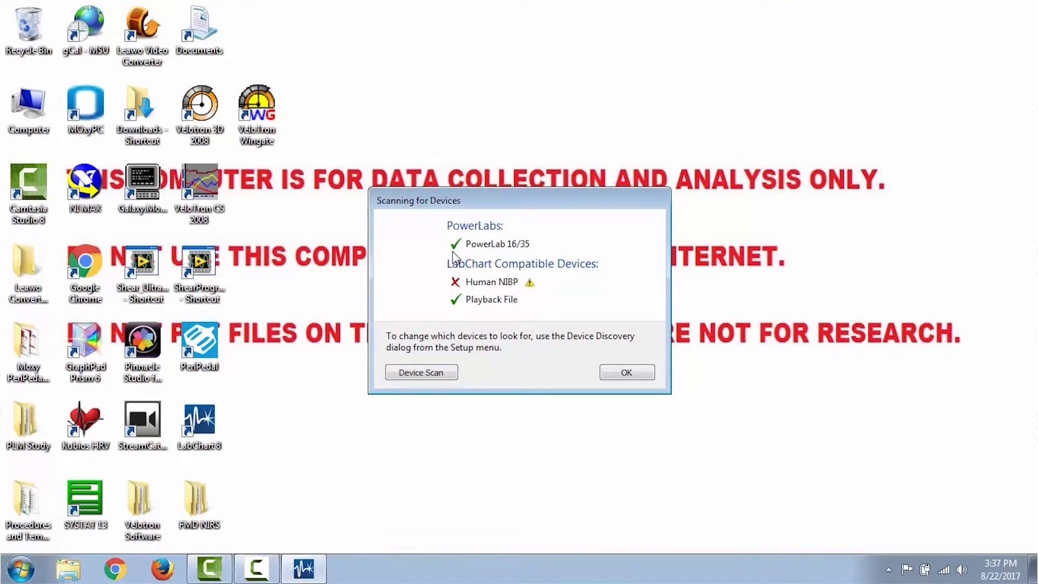
mouse_move(453, 269)
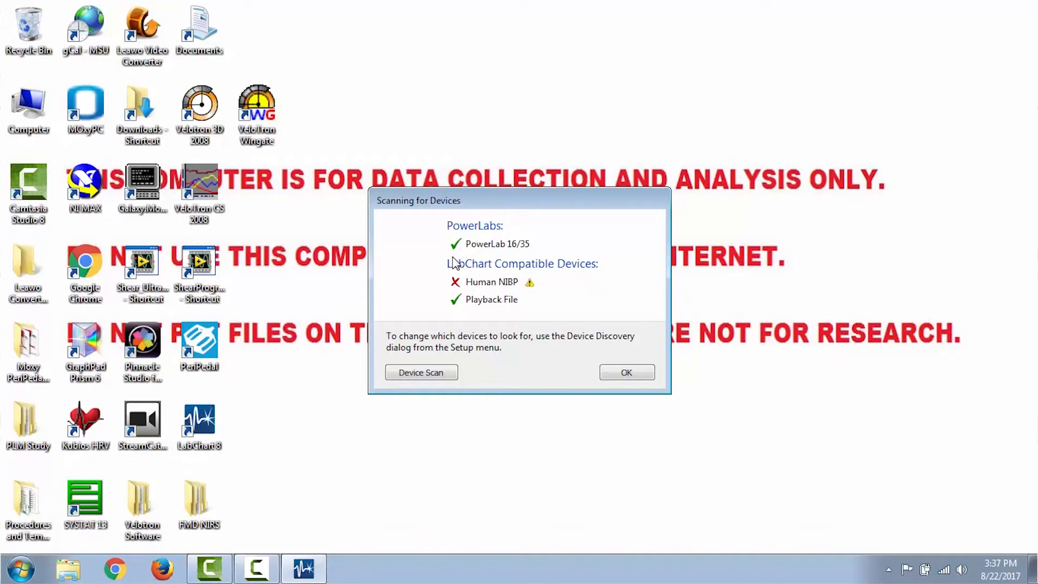
mouse_move(512, 304)
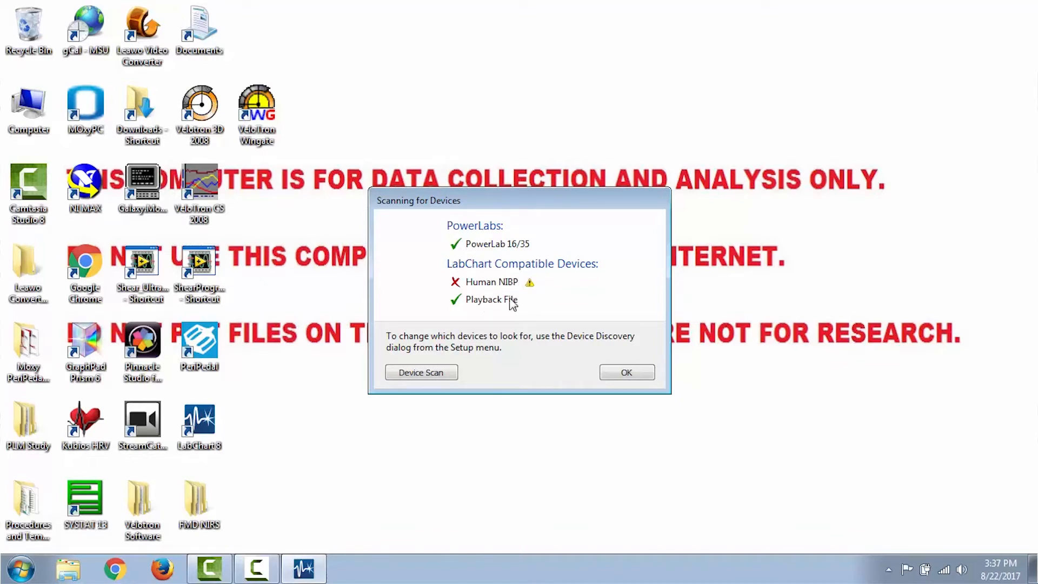
mouse_move(510, 371)
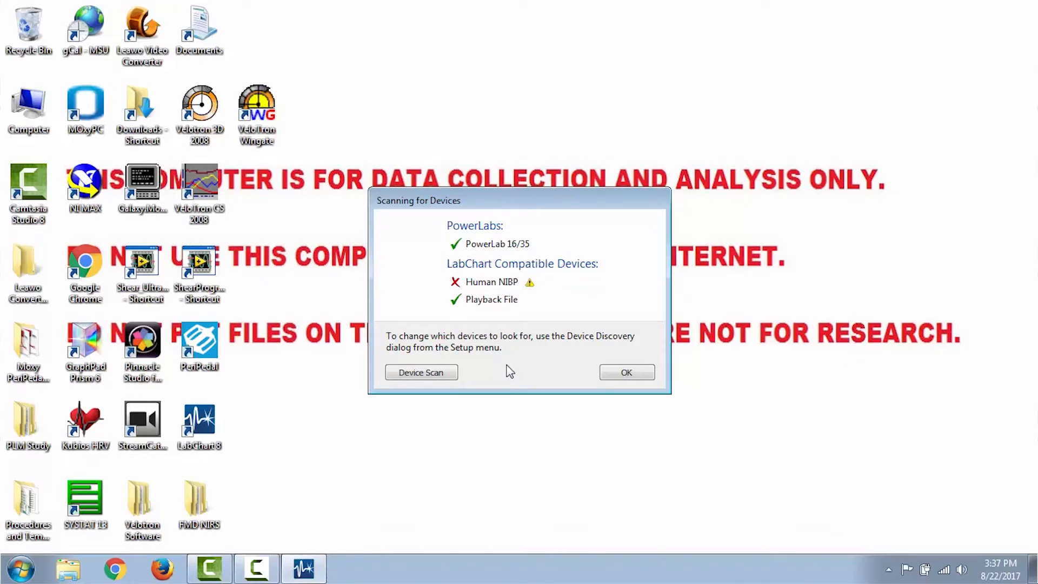
mouse_move(626, 372)
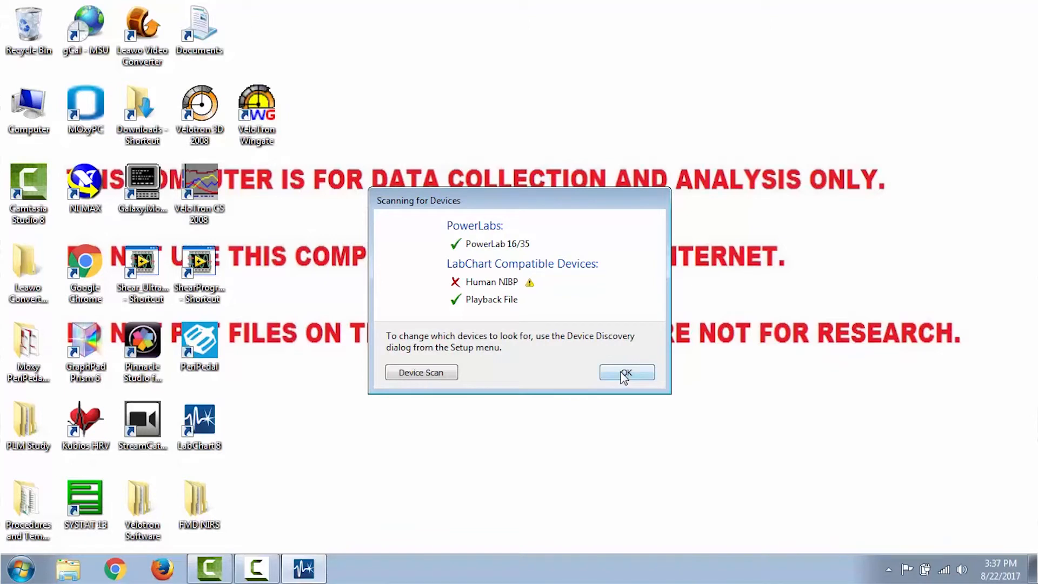
mouse_move(469, 310)
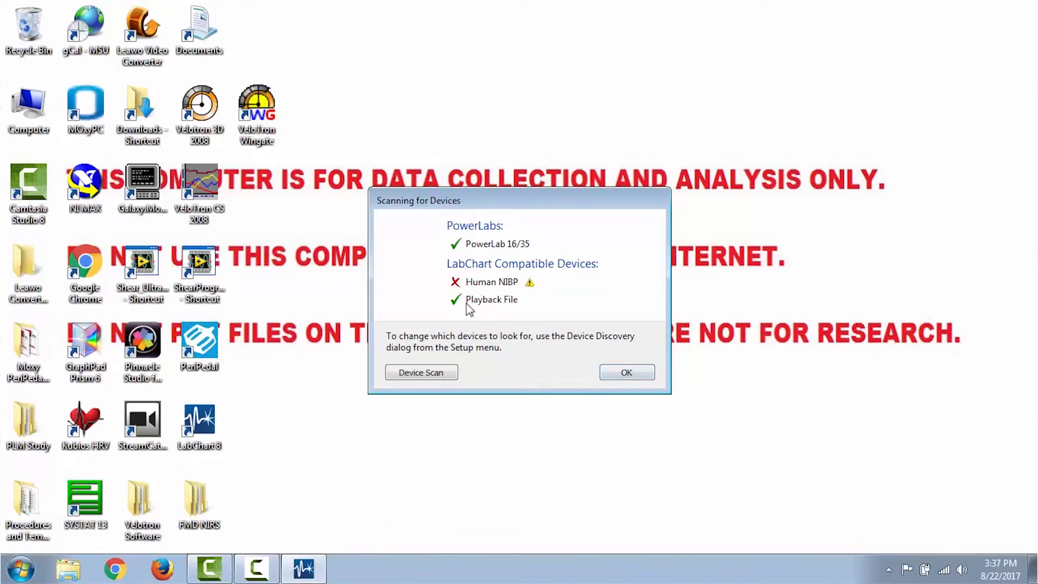
mouse_move(626, 372)
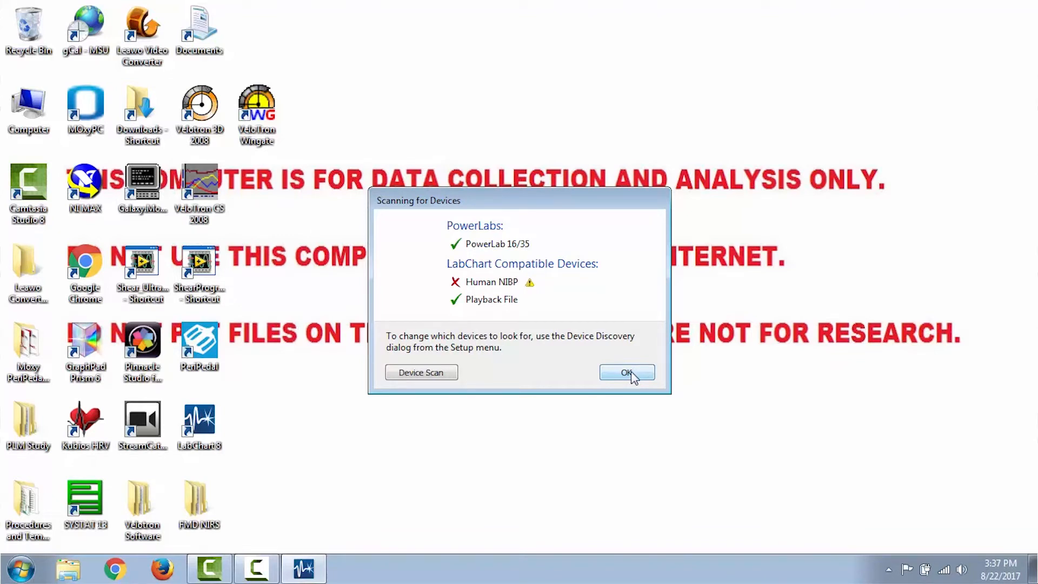
Accept the scan results to bring up the Welcome Center
click(626, 372)
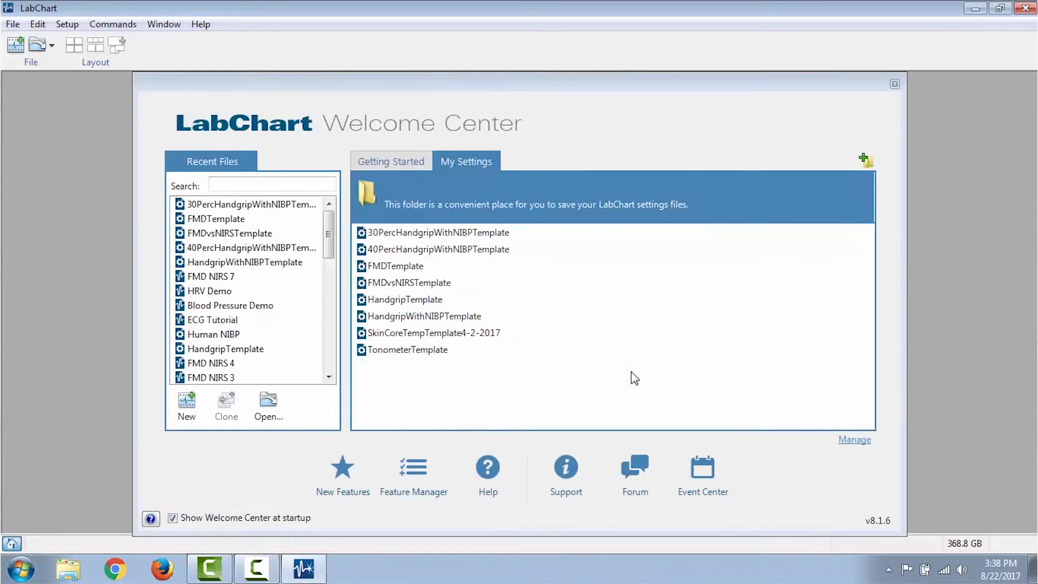
mouse_move(639, 251)
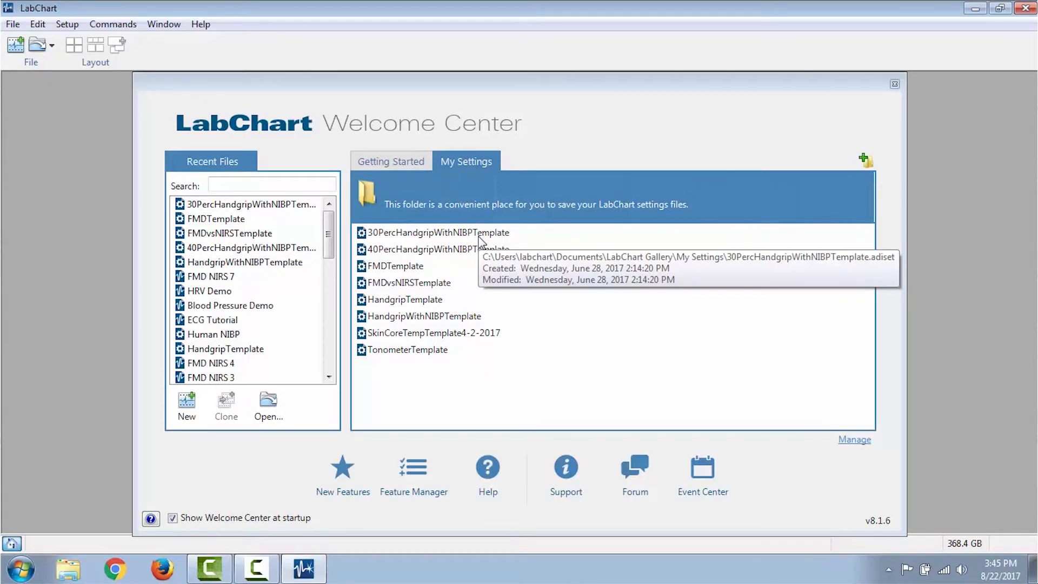
mouse_move(480, 249)
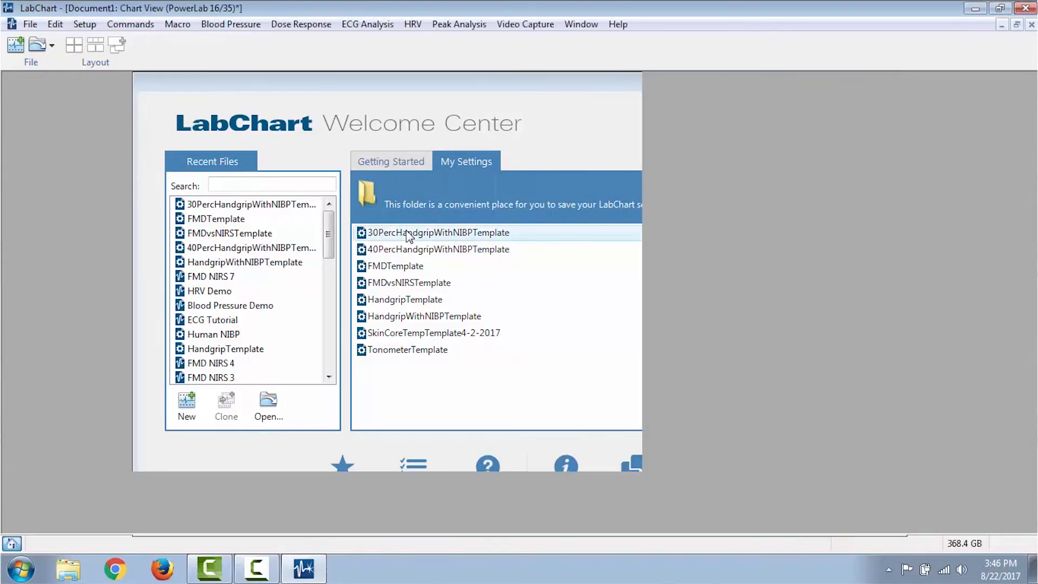
Load the 30PercHandgripWithNIBPTemplate settings and start sampling ECG and heart rate
double_click(437, 232)
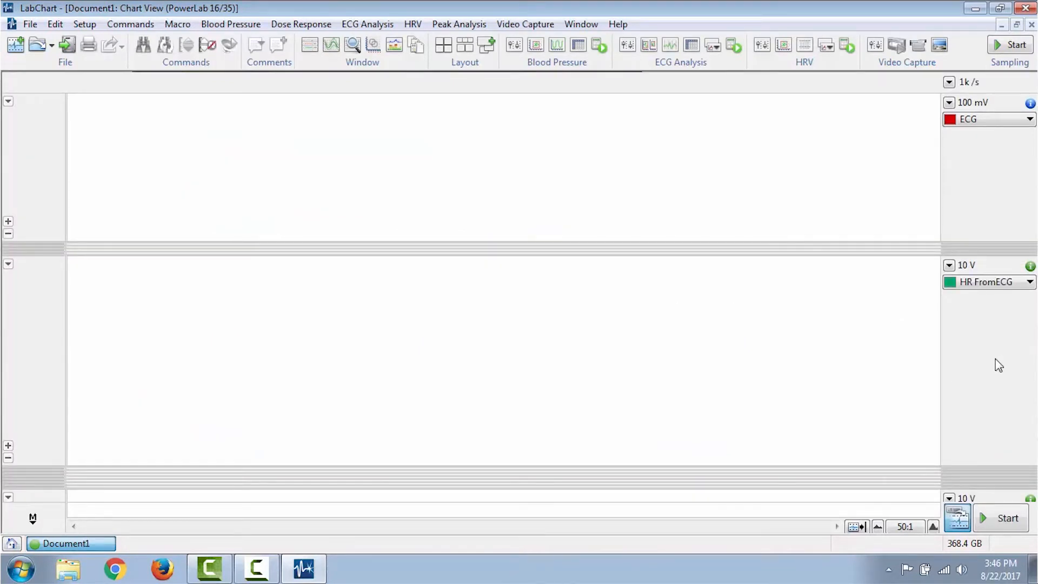
mouse_move(974, 353)
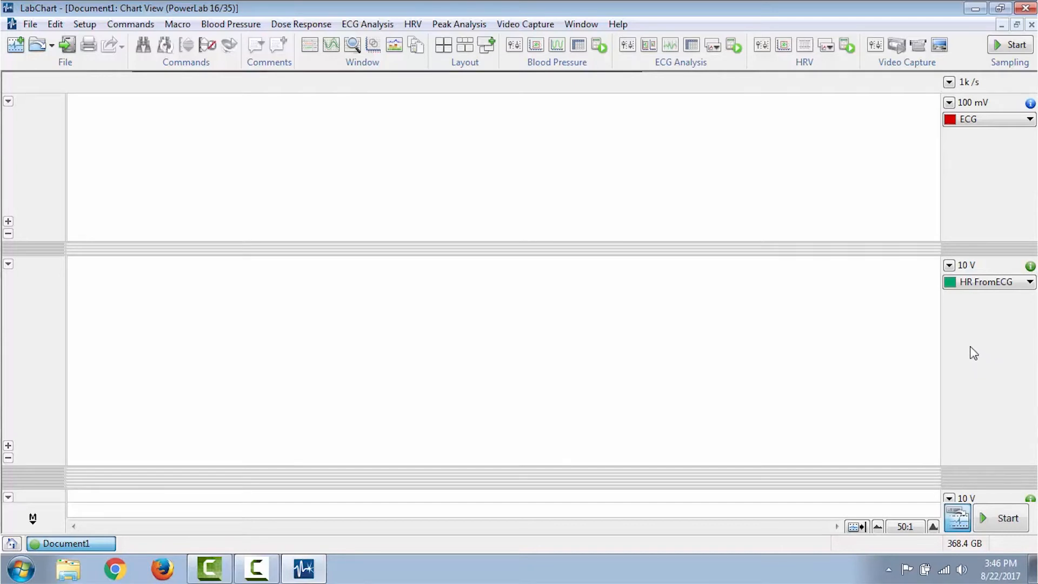
mouse_move(999, 315)
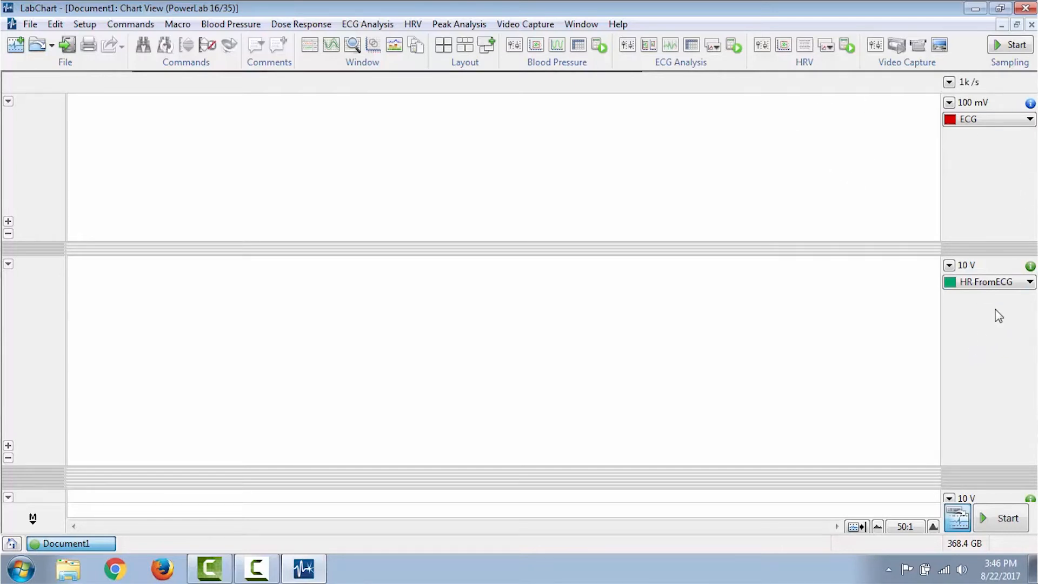
mouse_move(1009, 150)
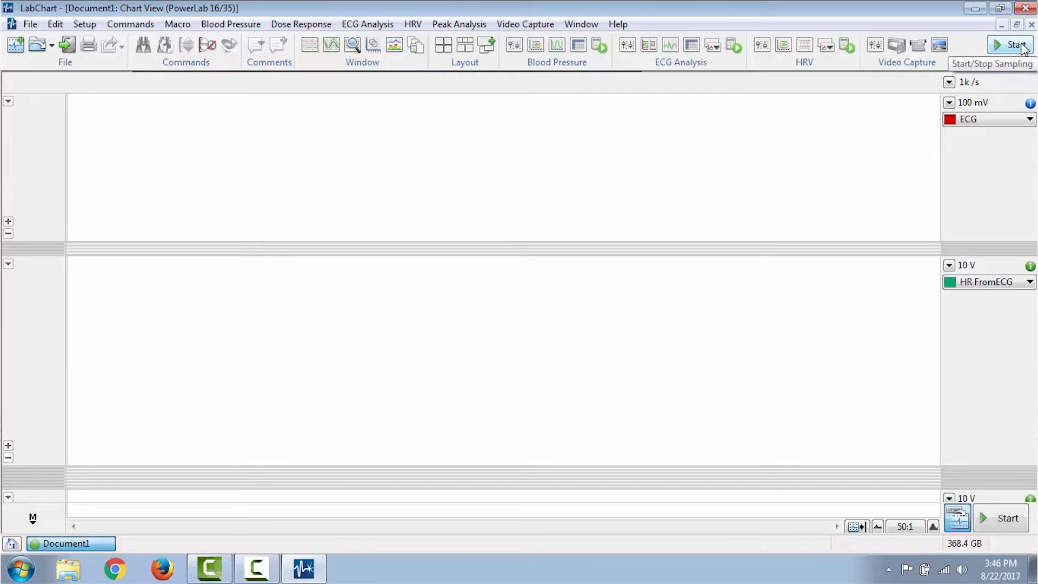
click(1009, 44)
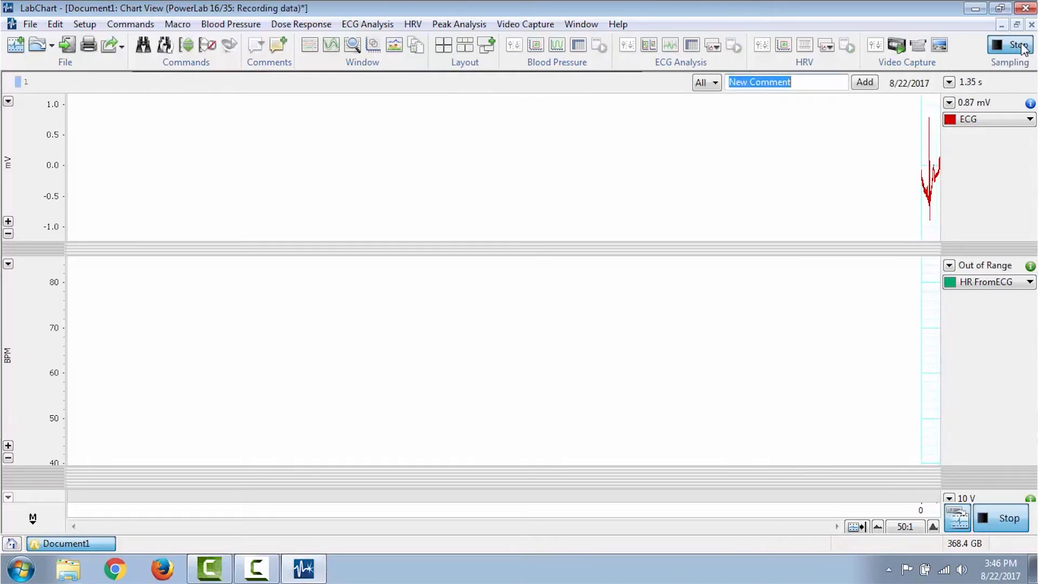